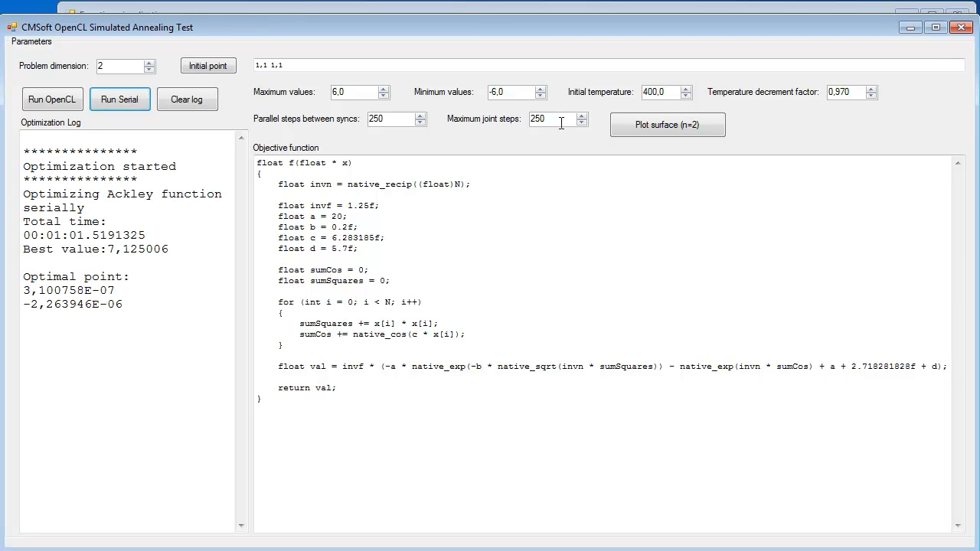
mouse_move(553, 128)
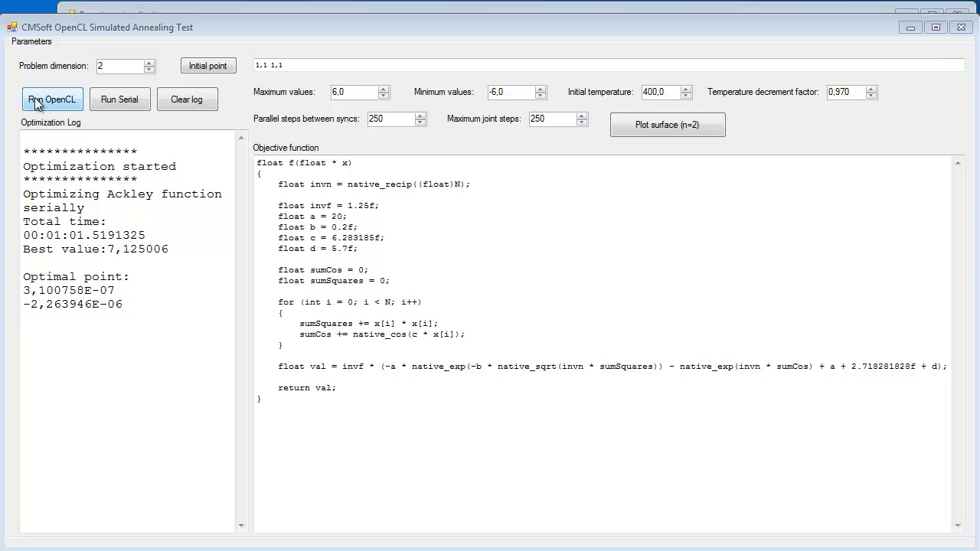
- Run the 2-dimensional Ackley optimization on OpenCL, logging best value 7.125006 in 0.38 s
left_click(52, 100)
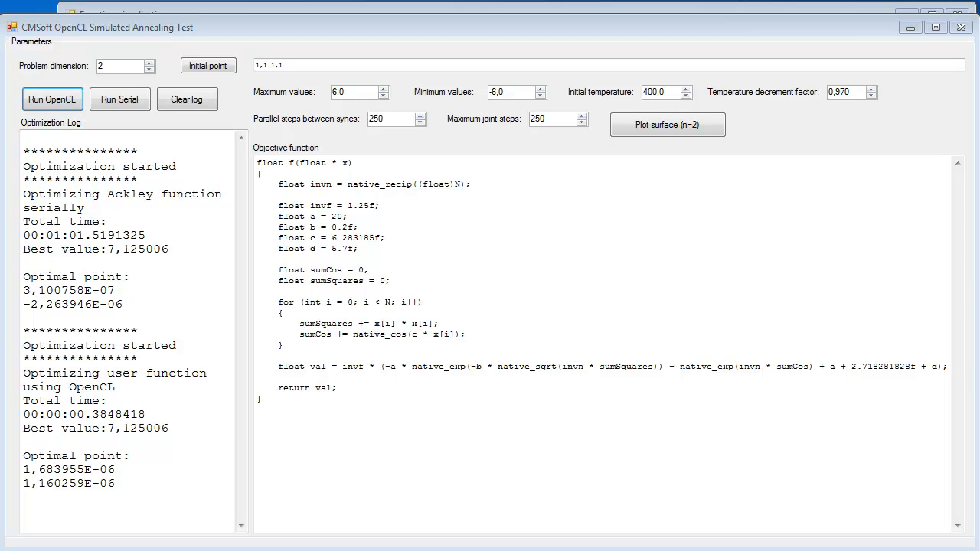
mouse_move(3, 307)
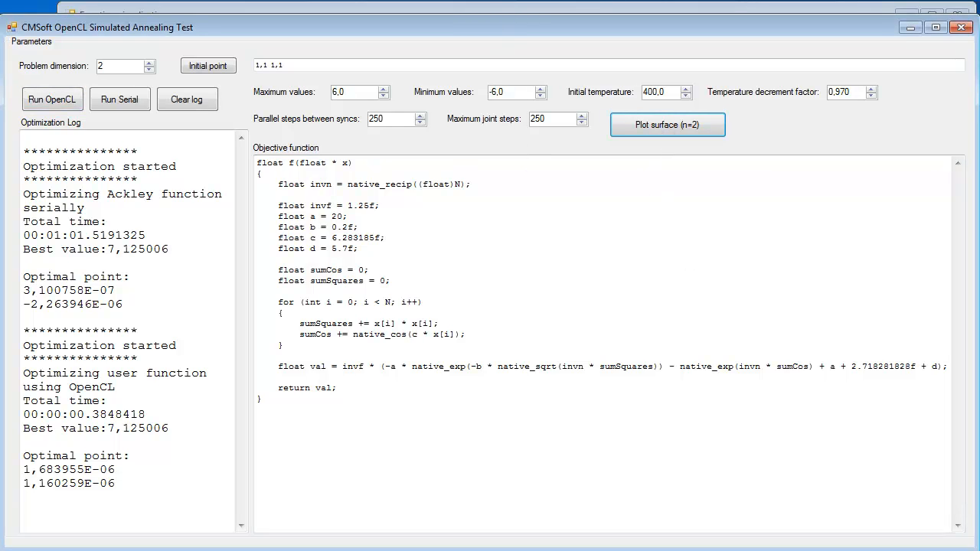
left_click(667, 124)
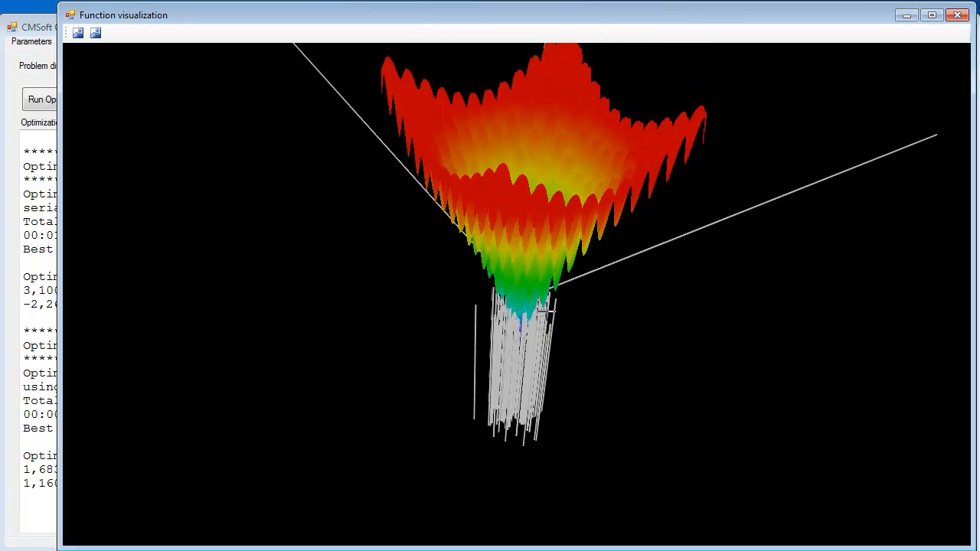
mouse_move(597, 325)
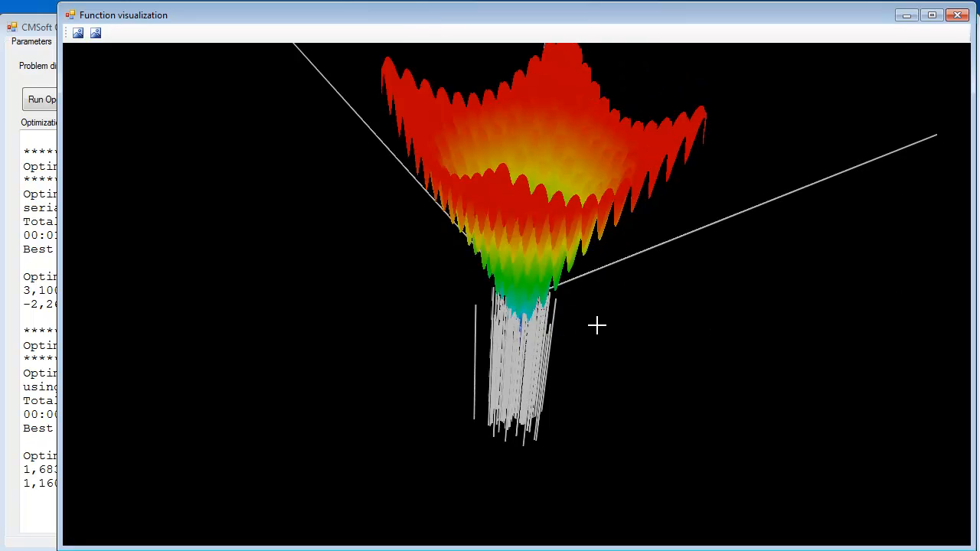
left_click_drag(598, 325, 589, 351)
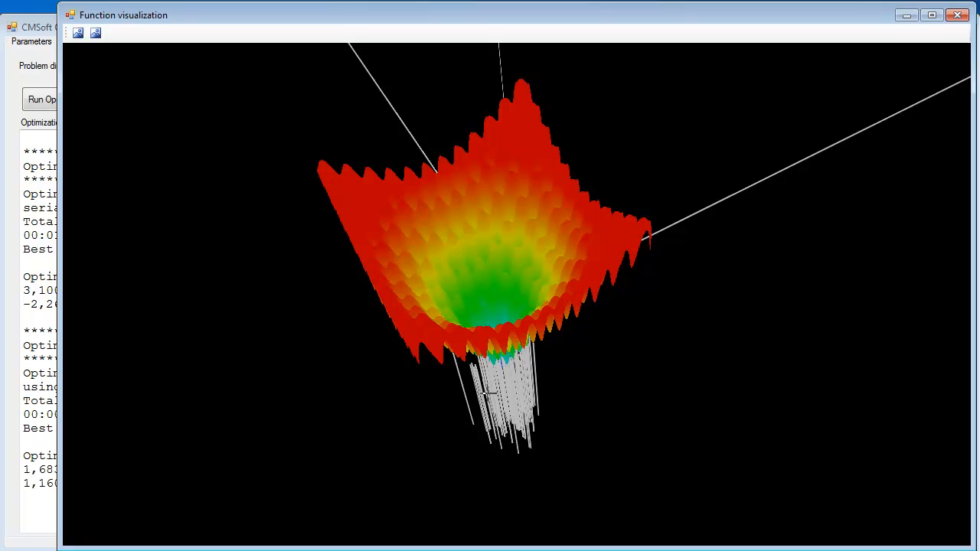
mouse_move(959, 15)
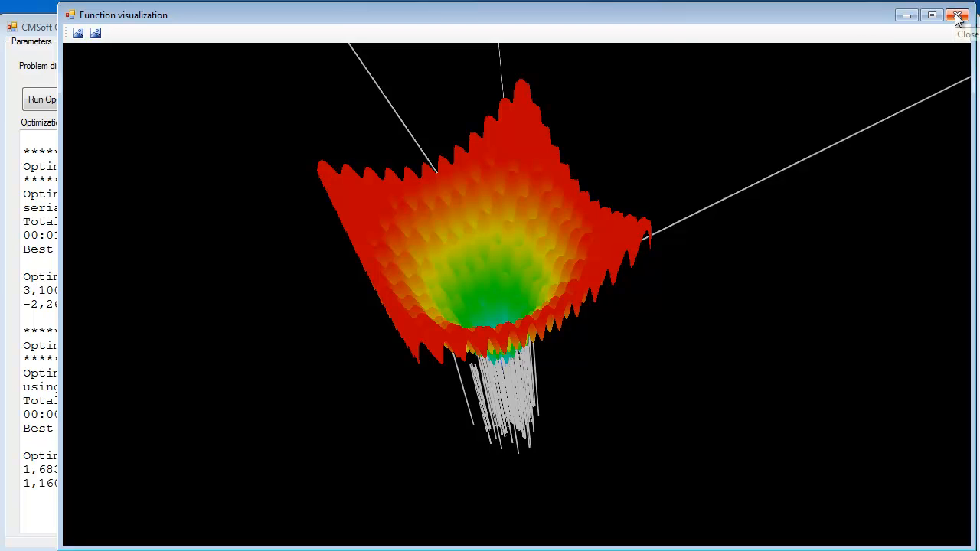
left_click(959, 16)
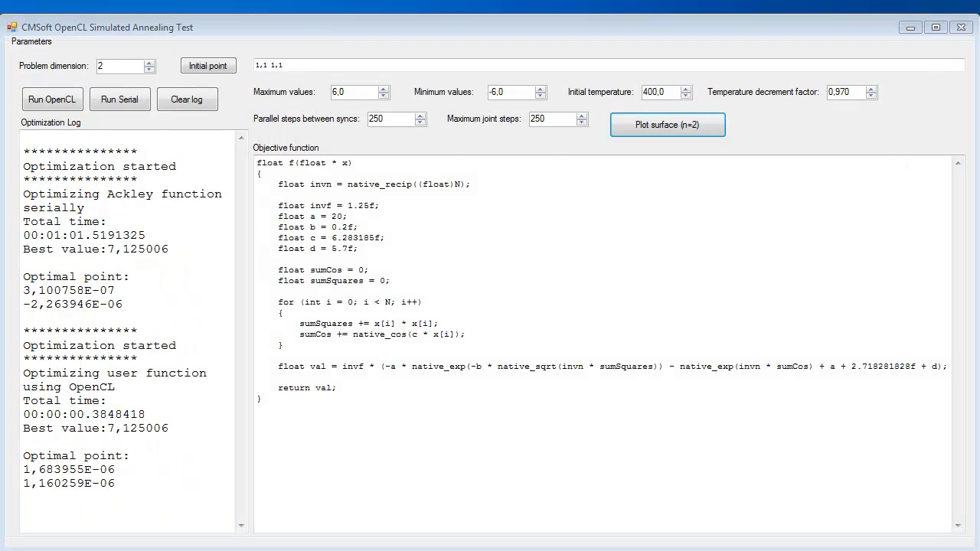
left_click(667, 124)
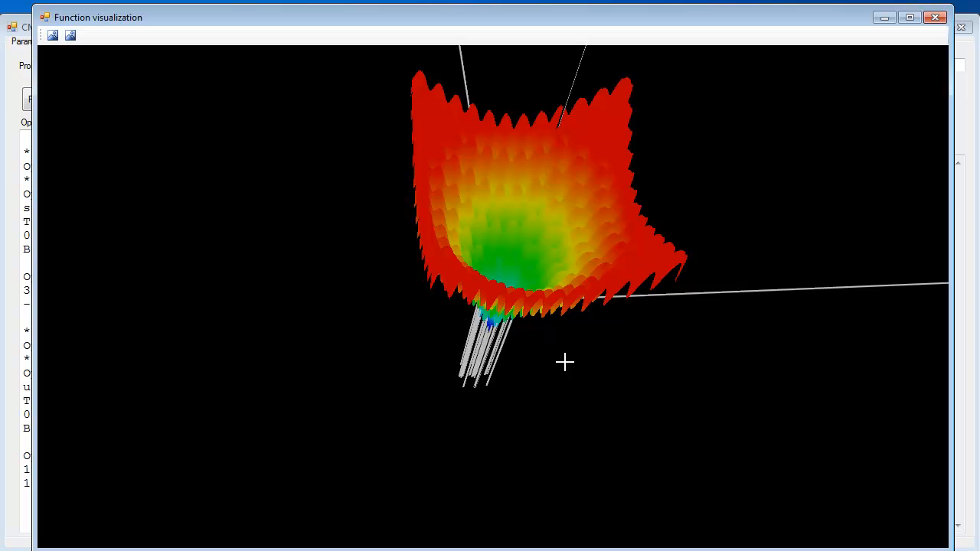
left_click(69, 35)
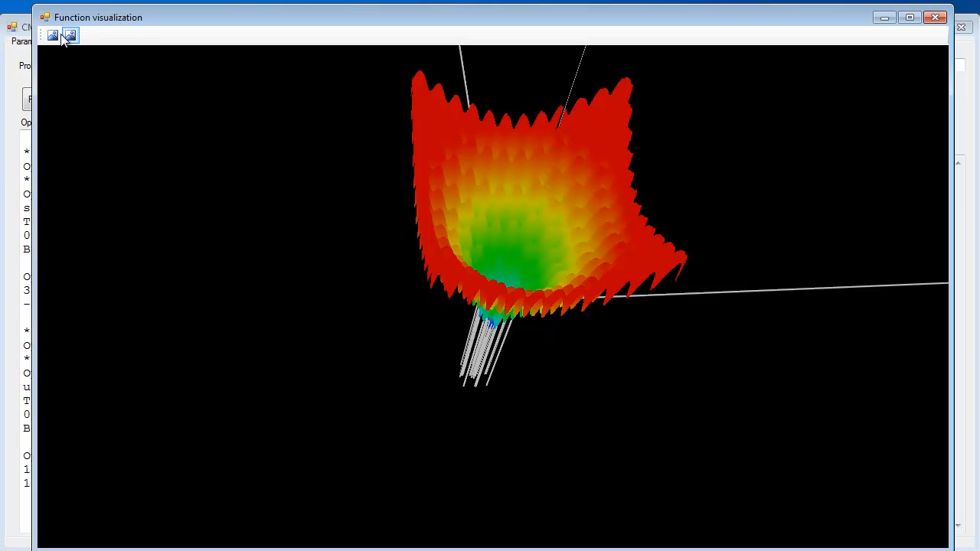
left_click(934, 16)
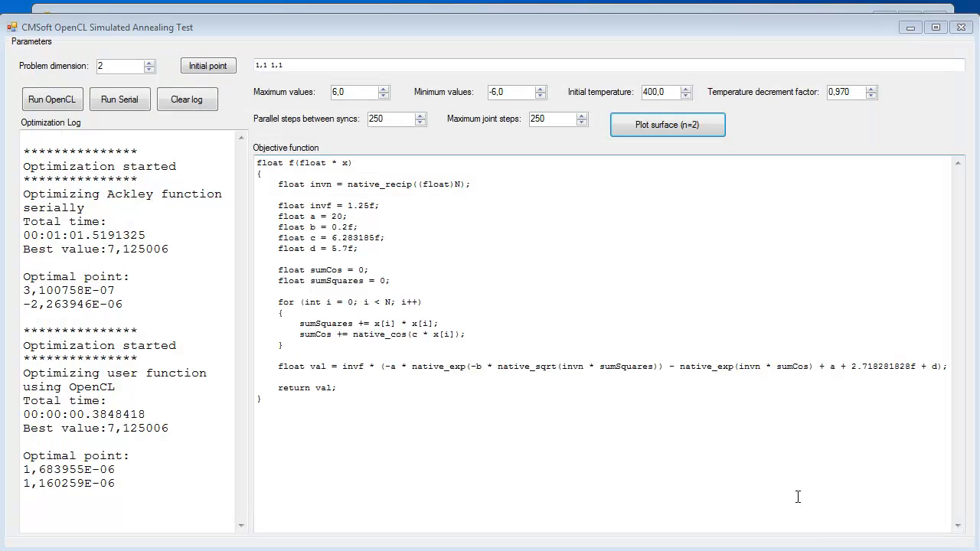
mouse_move(190, 490)
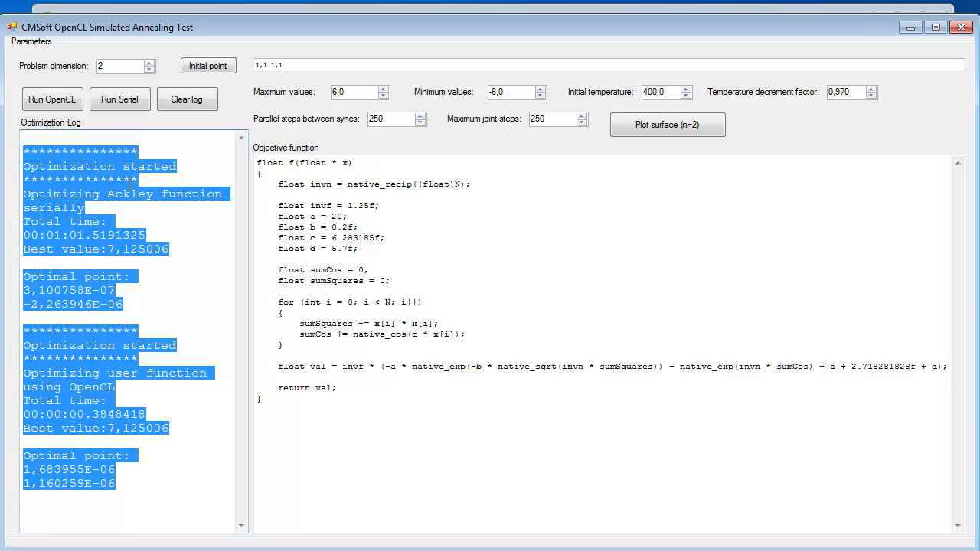
- Clear the log, run the 6-dimensional OpenCL optimization (best 7.12512, 0.49 s), then set dimension to 12
left_click(187, 98)
type("6")
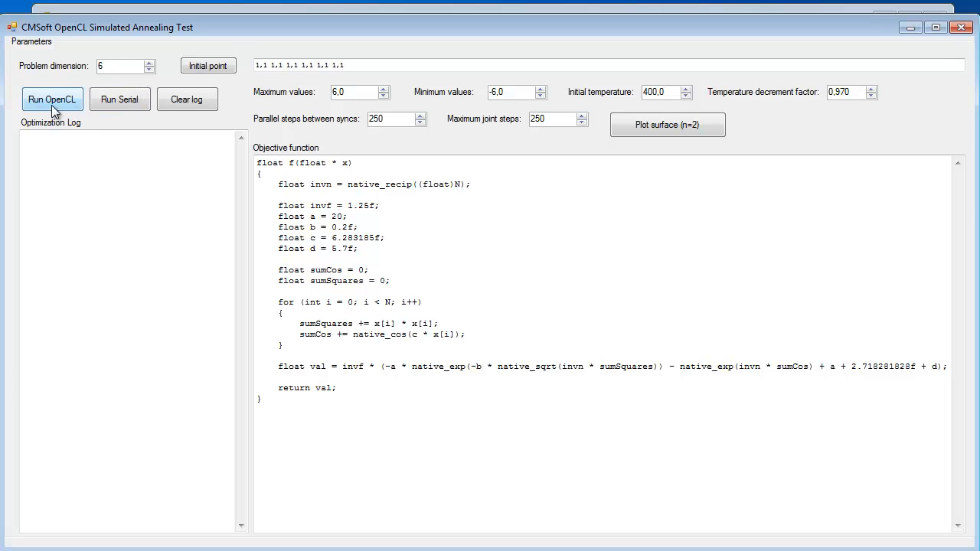
left_click(52, 100)
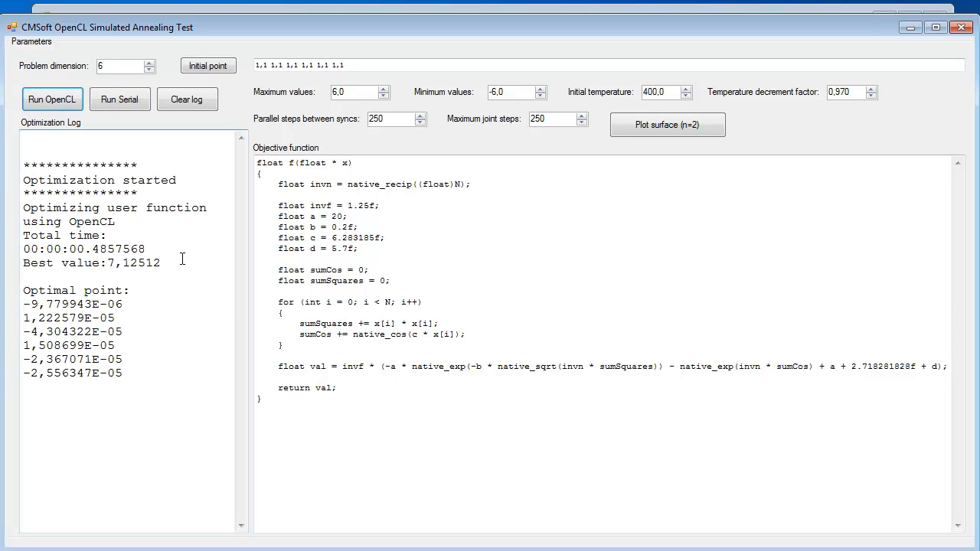
mouse_move(178, 260)
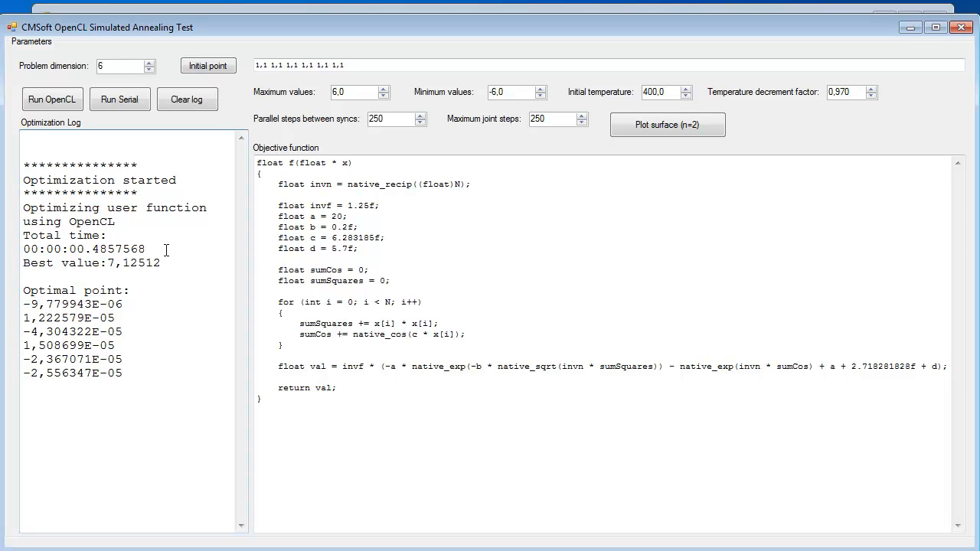
mouse_move(139, 368)
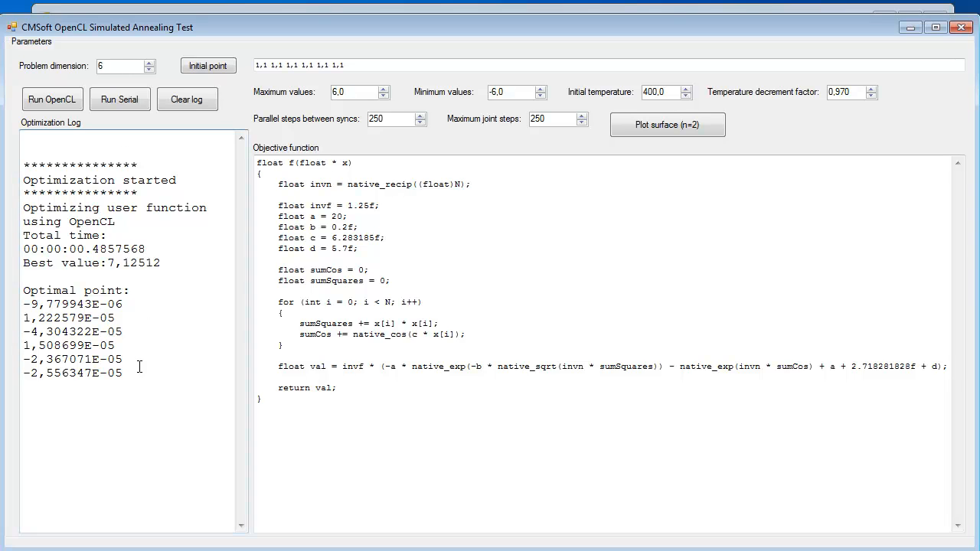
left_click_drag(23, 303, 123, 374)
type("12")
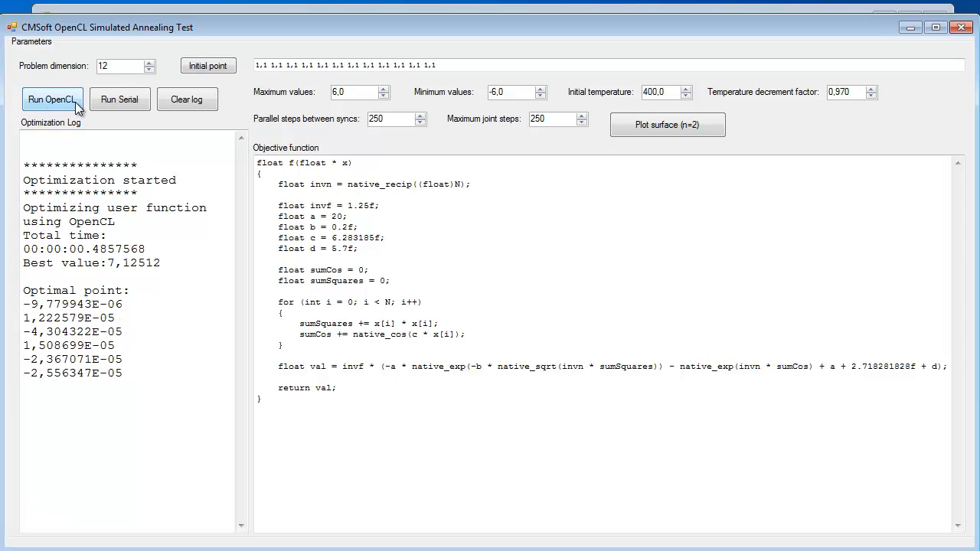
- Run the 12-dimensional OpenCL optimization reaching only 21.10244 in 0.73 s, then clear the log
left_click(52, 100)
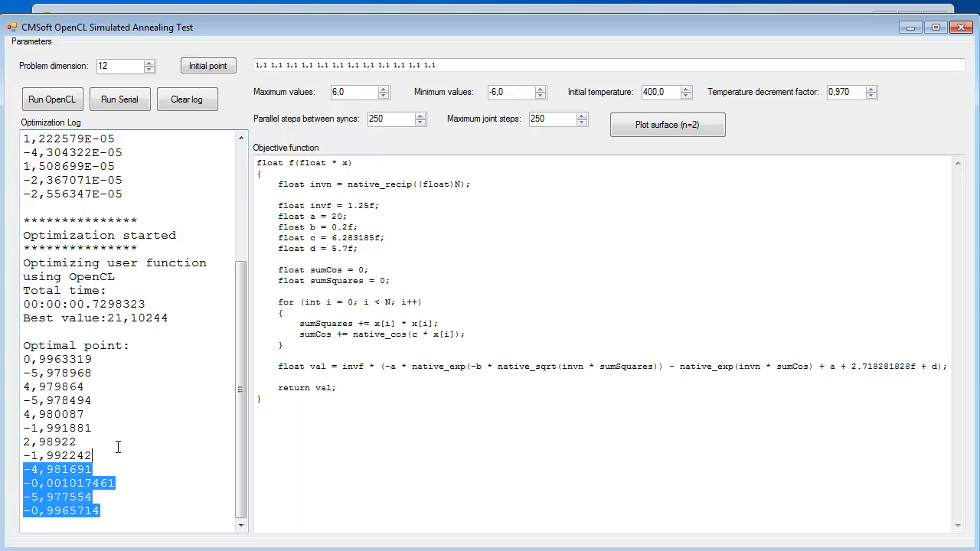
left_click(187, 98)
type("450")
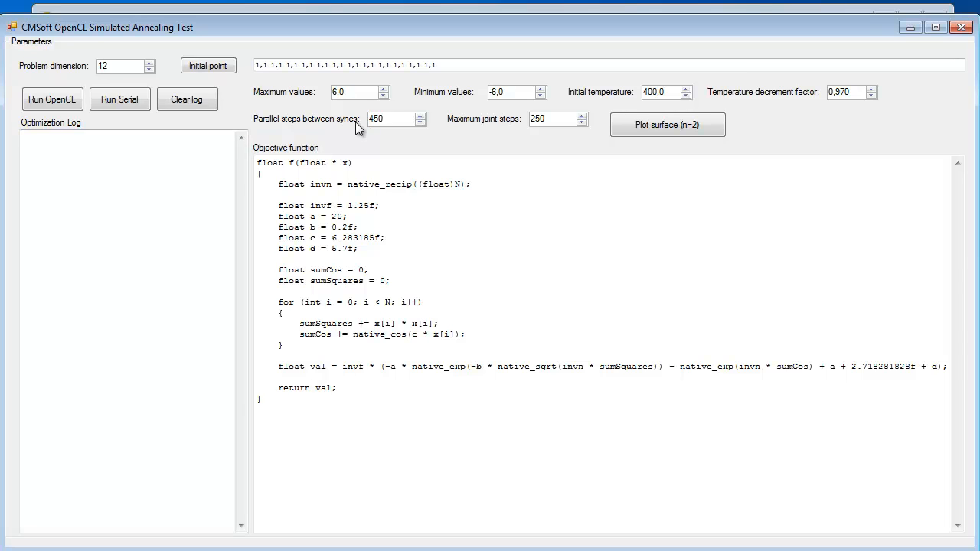
- Set parallel steps between syncs to 550 and rerun the 12-dimensional optimization, reaching 7.125213
type("550")
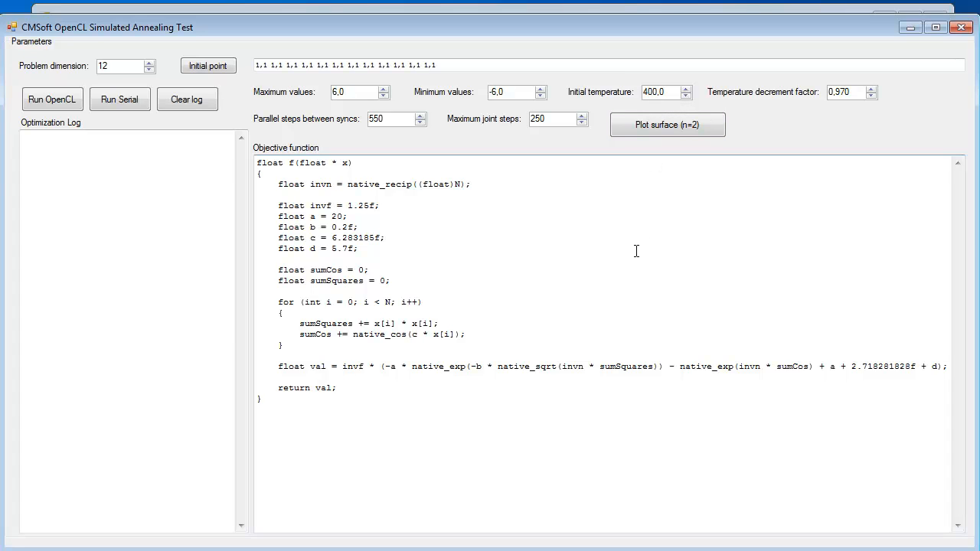
mouse_move(88, 107)
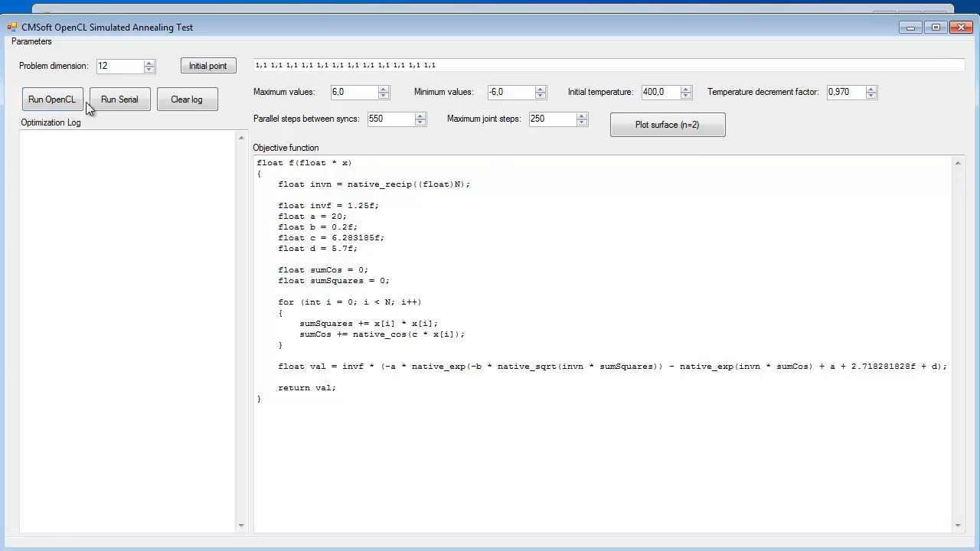
left_click(52, 98)
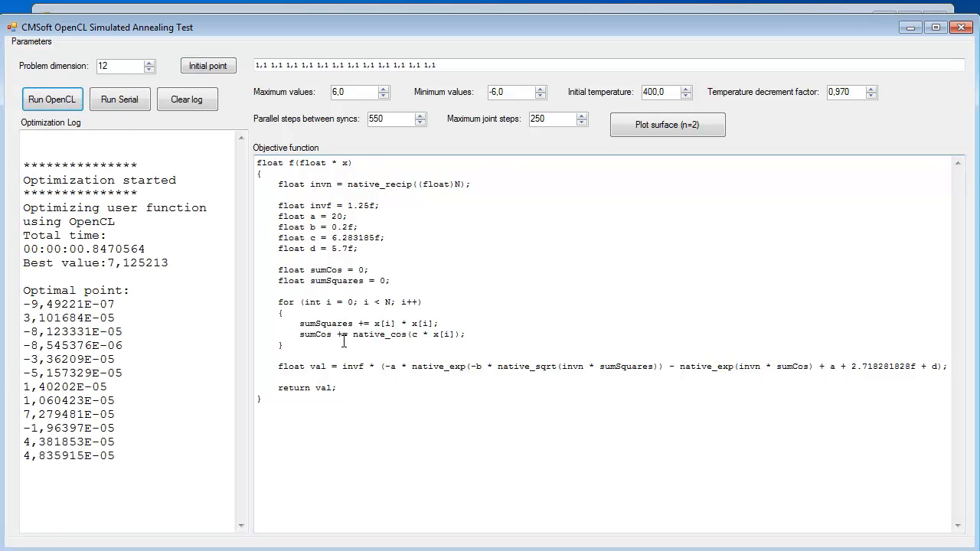
mouse_move(199, 392)
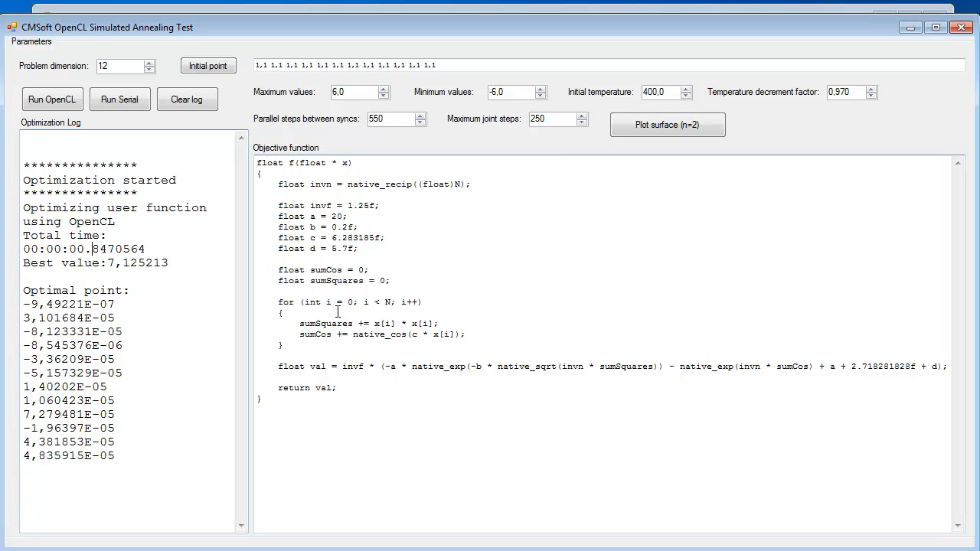
key("ctrl+a")
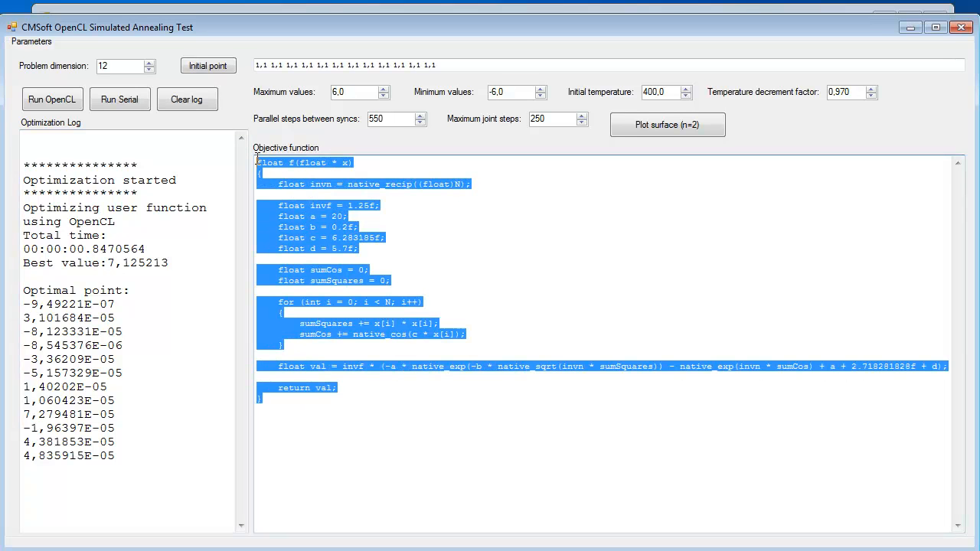
left_click(560, 279)
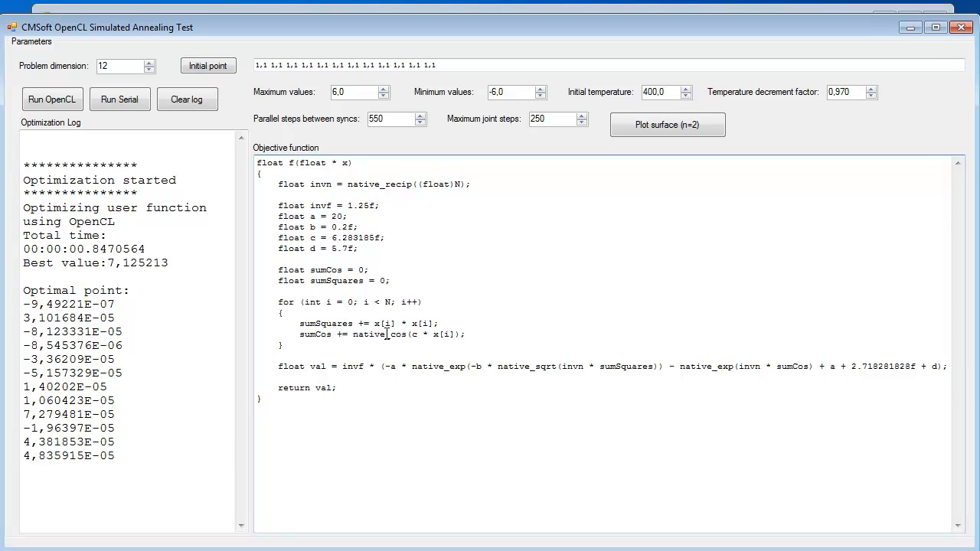
mouse_move(395, 343)
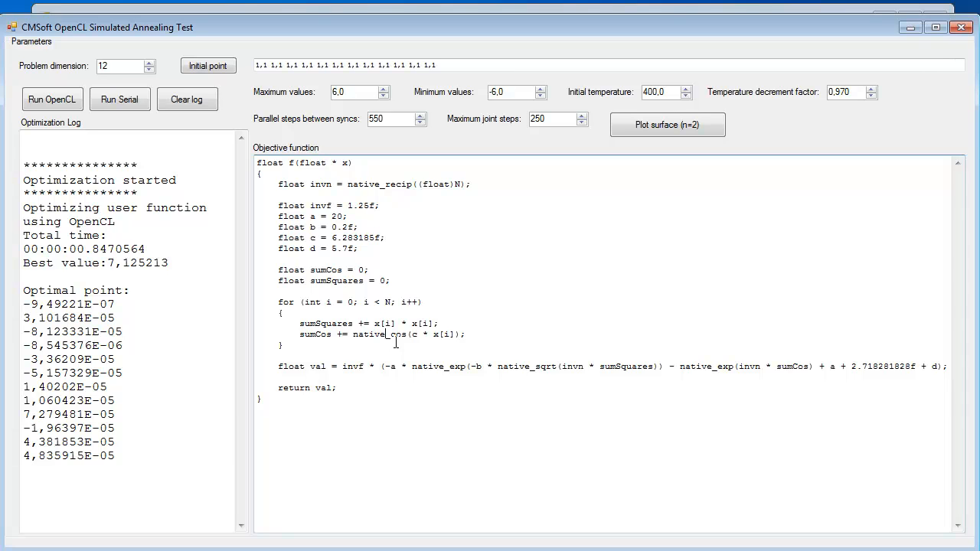
mouse_move(512, 276)
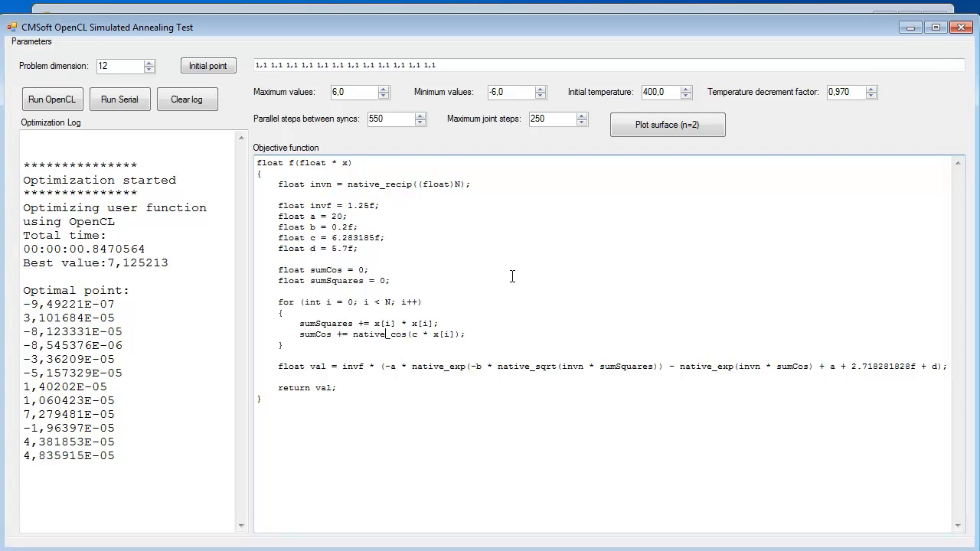
double_click(426, 367)
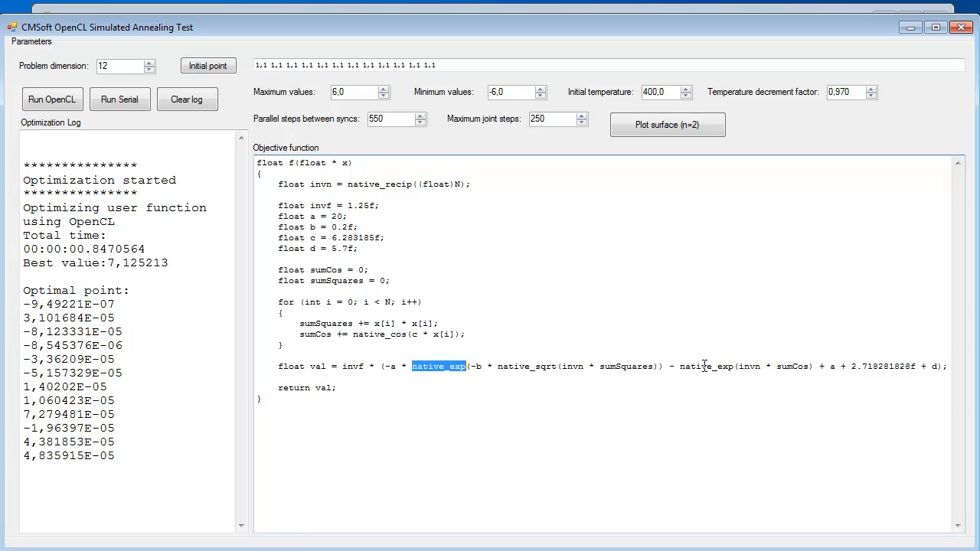
double_click(704, 366)
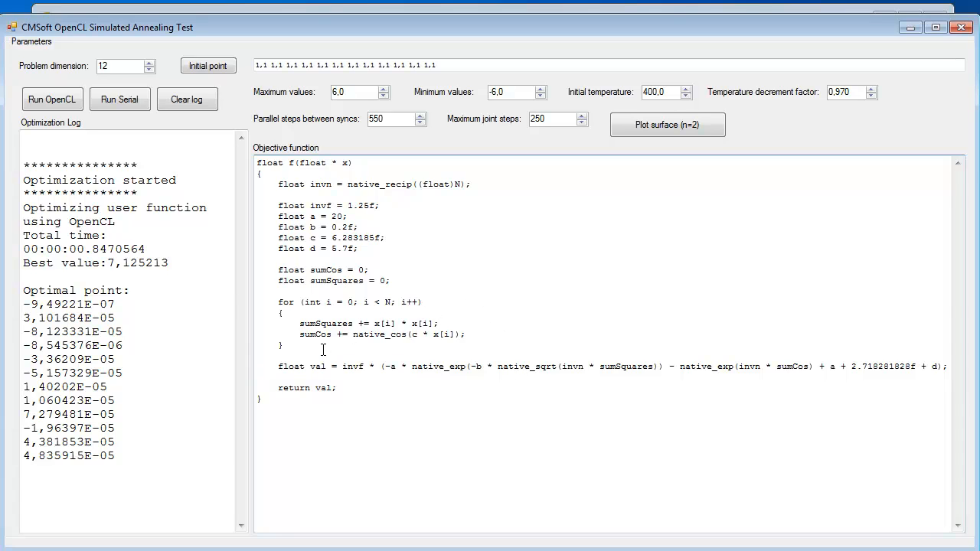
left_click_drag(280, 302, 455, 343)
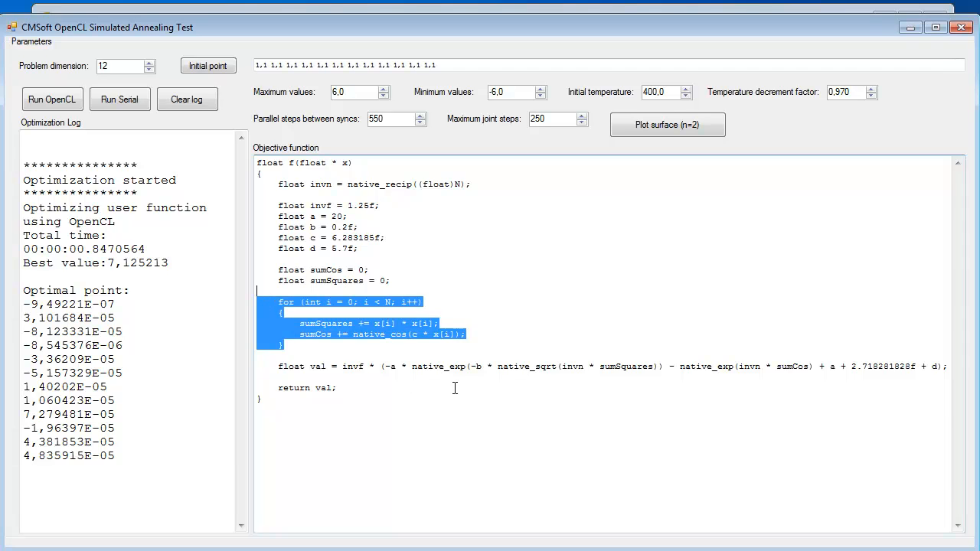